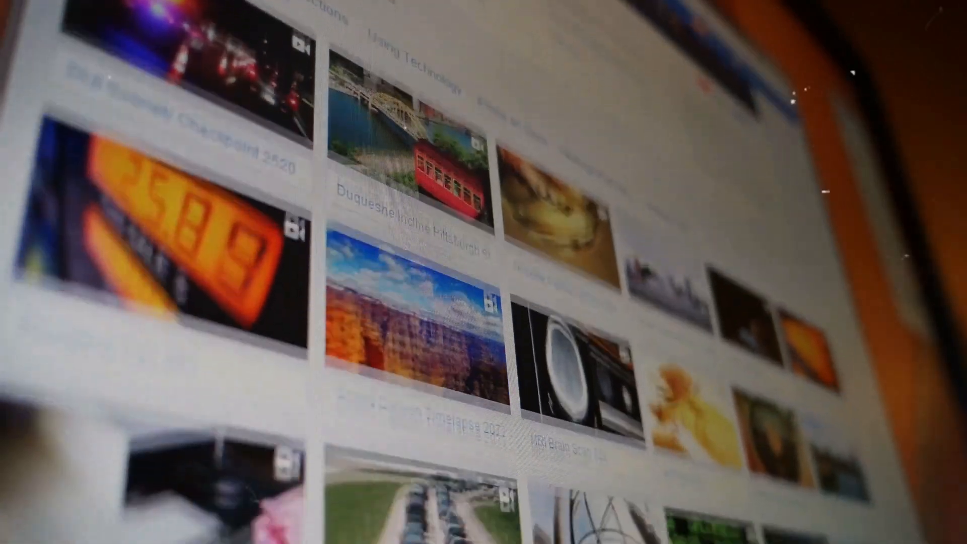
{"action": "scroll", "scroll_direction": "down", "scroll_amount": 3}
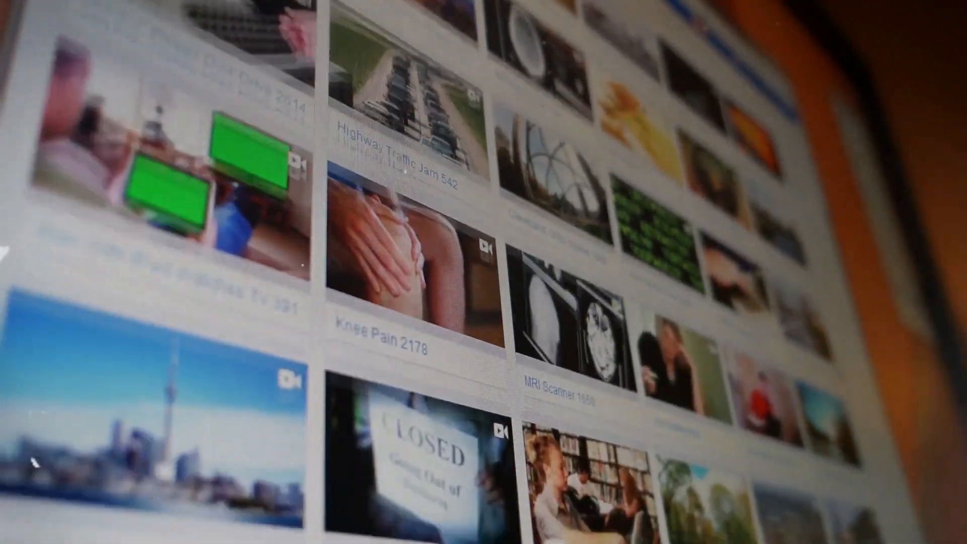